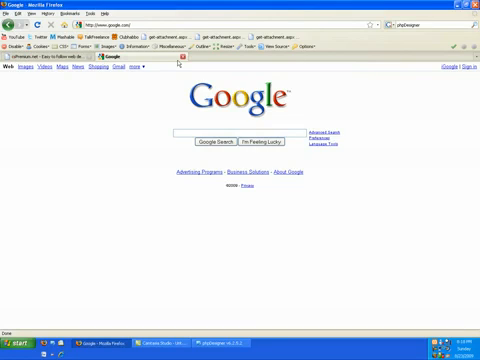
- Enter 'phpDesigner' in the Firefox search bar
text(phpCesi)
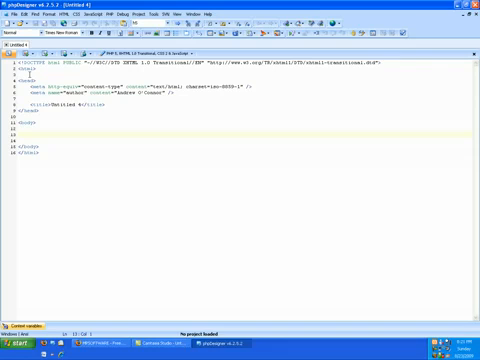
- Type 'this is a sentence.' into the body and bold the word sentence
text(this is a <b>sentence.</b>)
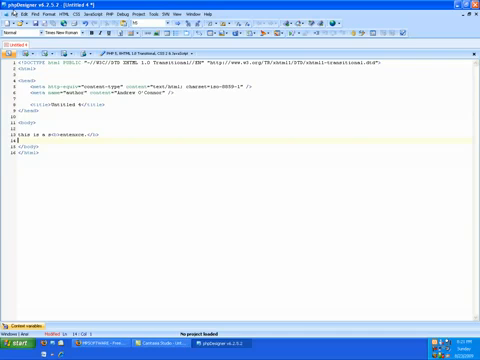
click(9, 11)
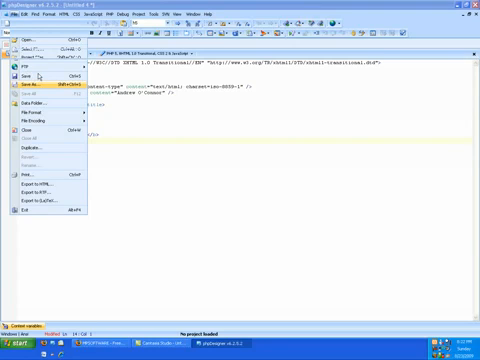
- Save the page as test.htm in the htdocs folder
click(22, 86)
text(test)
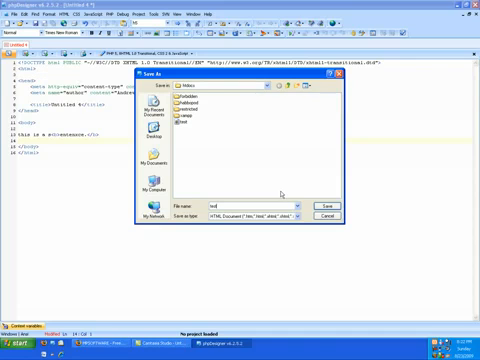
click(335, 206)
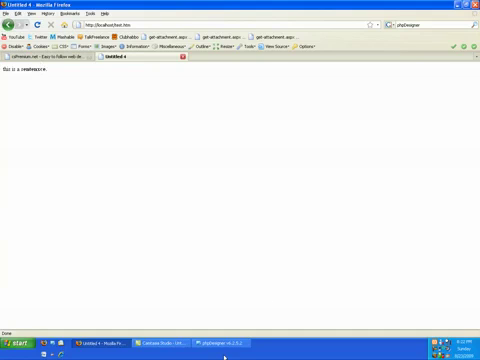
- View test.htm at localhost in Firefox, then return to phpDesigner
click(230, 351)
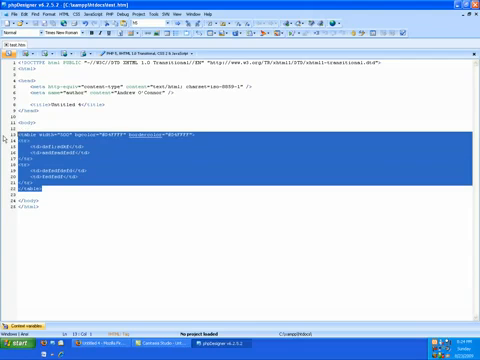
- Delete the selected table markup from test.htm's body
key(Delete)
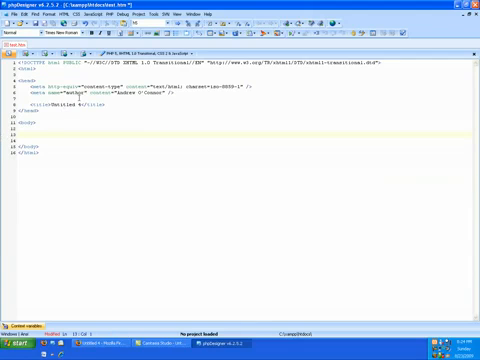